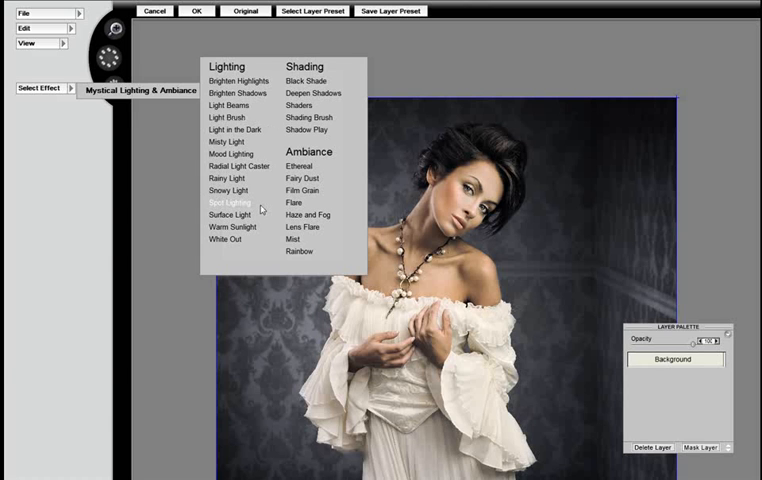
Apply the Spot Lighting effect from the Lighting list
click(228, 202)
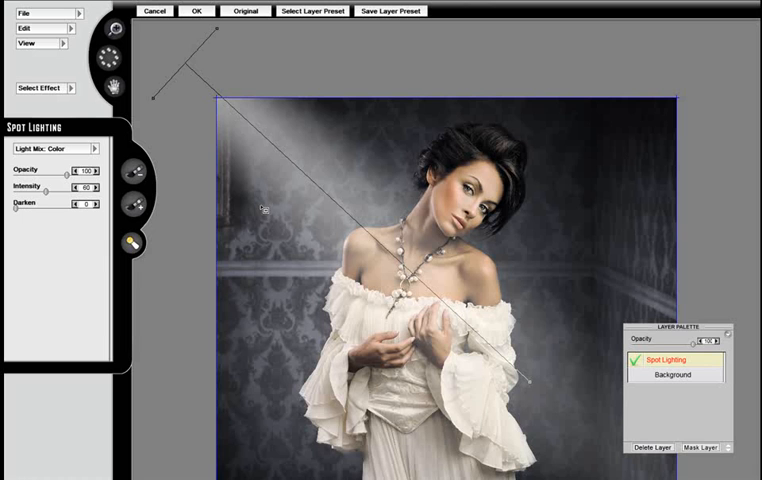
mouse_move(265, 210)
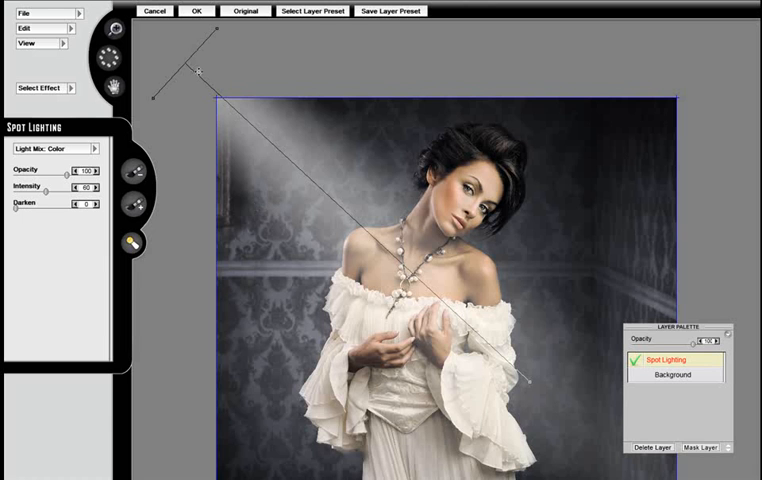
Drag the spotlight guide so the beam starts top-right, then widen and angle its spread
drag(201, 75, 345, 72)
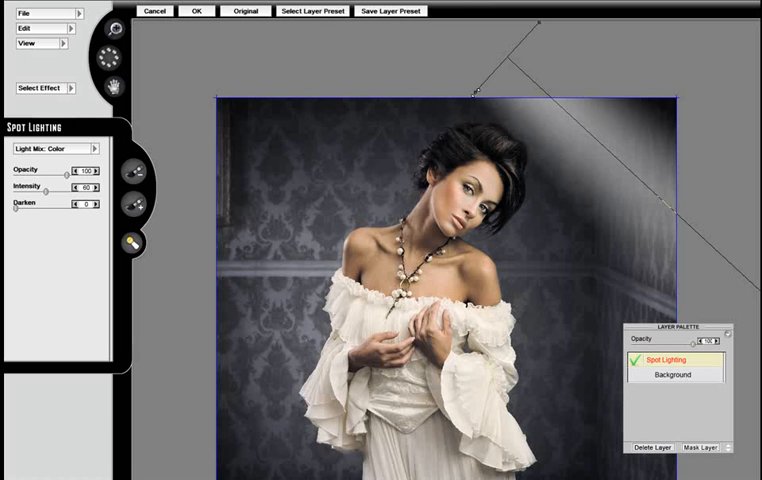
drag(470, 90, 440, 63)
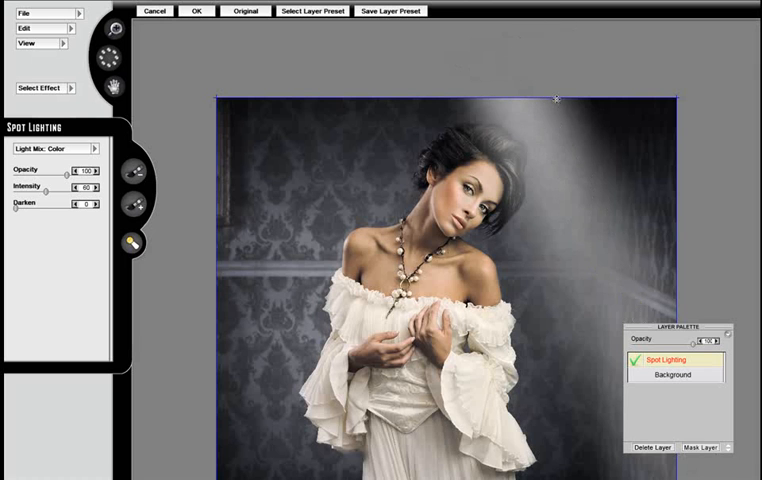
drag(553, 99, 587, 33)
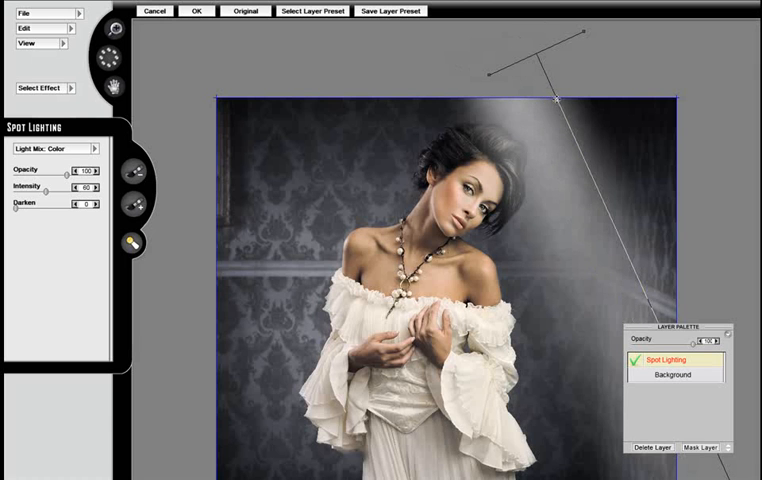
drag(553, 96, 588, 33)
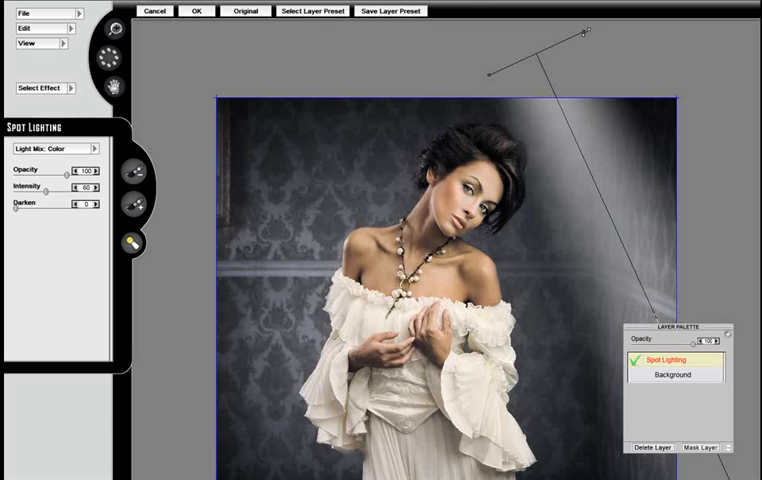
drag(585, 33, 707, 68)
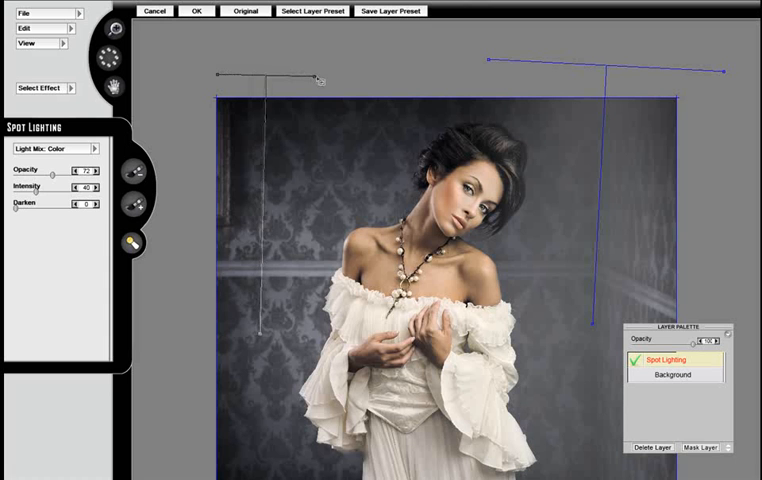
Drag a second light guide onto the canvas above the left side
drag(322, 77, 347, 48)
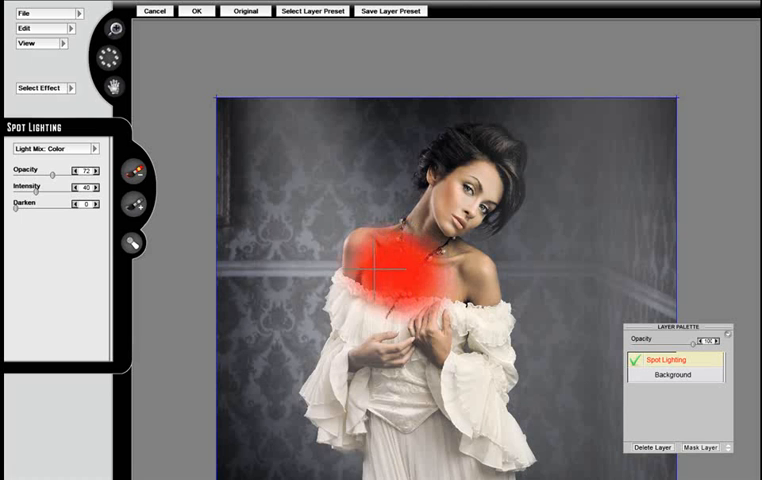
Paint a mask over the model's chest to remove the light there
drag(380, 270, 420, 290)
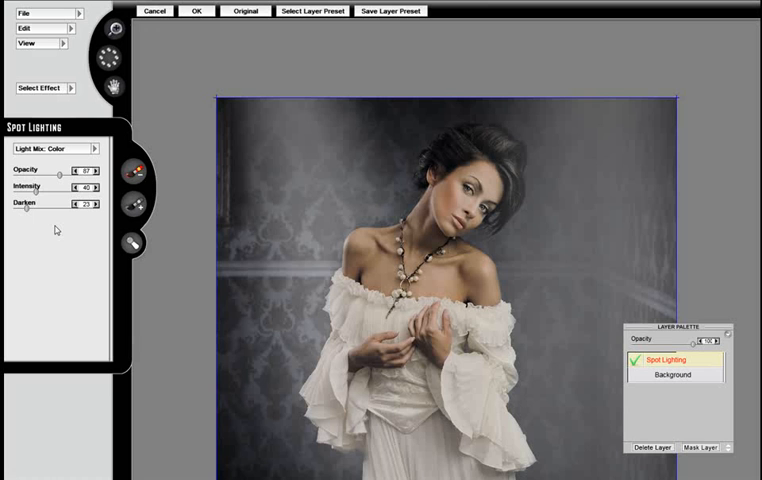
mouse_move(36, 210)
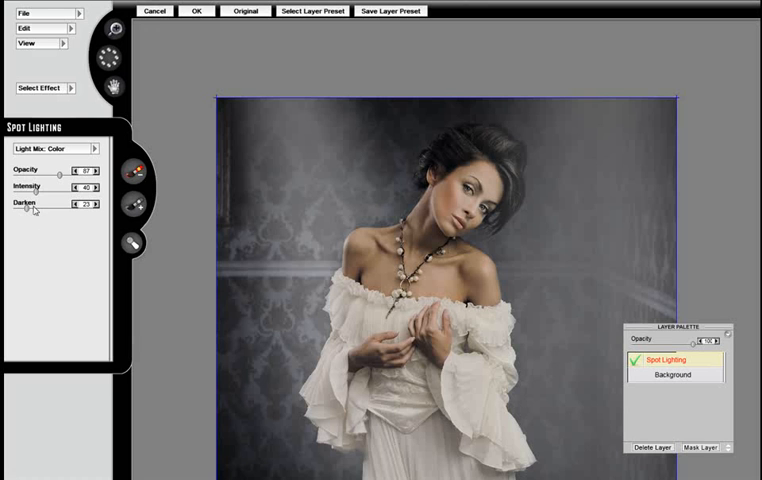
Raise the light intensity with its slider and adjust the lighting settings
drag(35, 200, 55, 200)
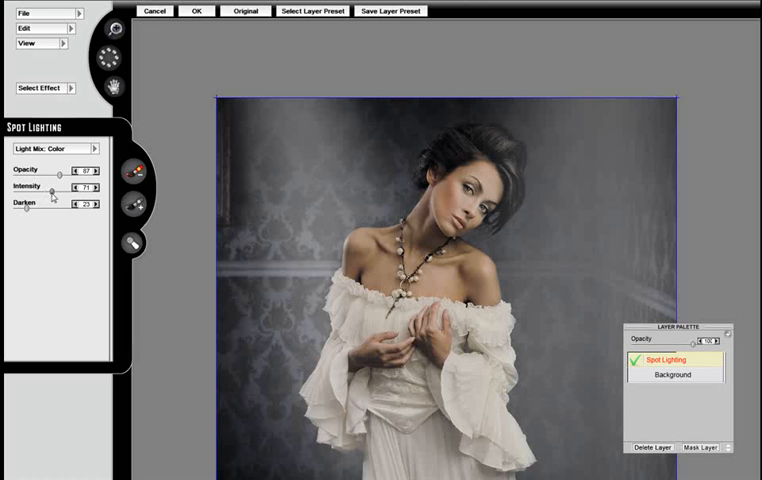
click(93, 190)
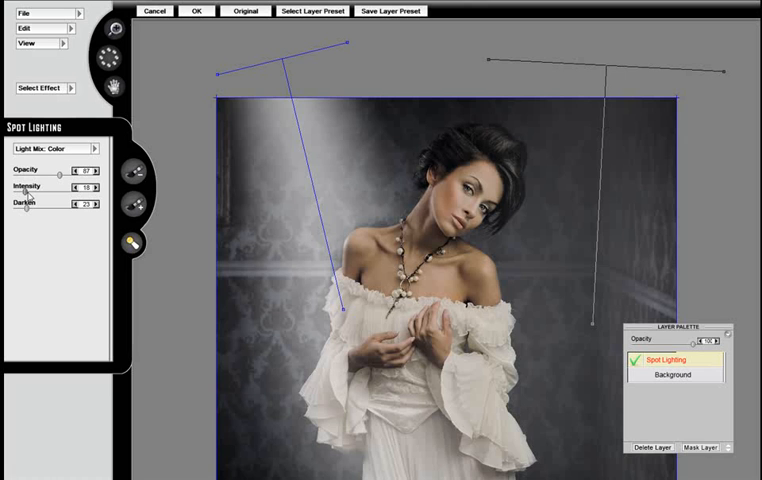
mouse_move(72, 222)
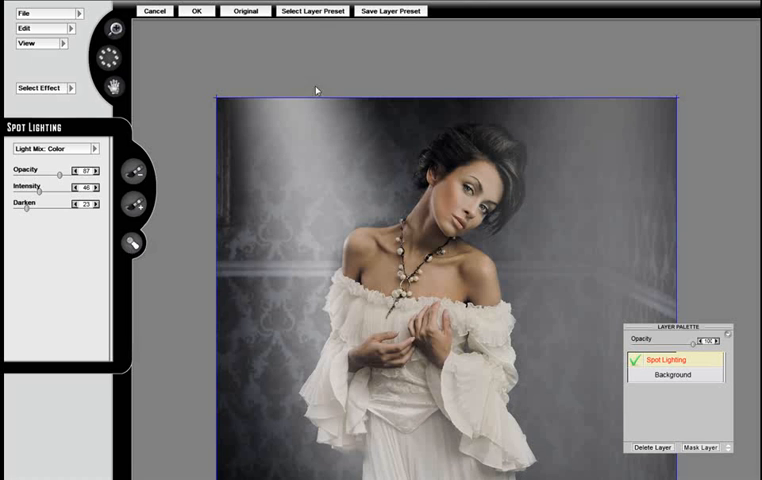
click(244, 11)
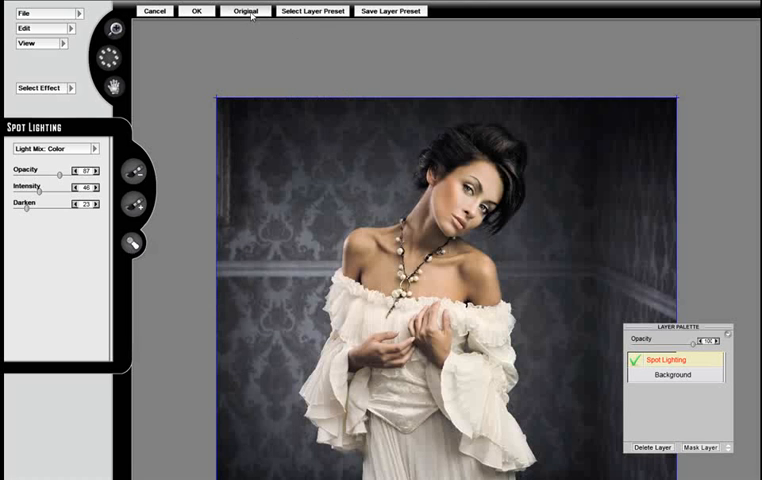
click(245, 10)
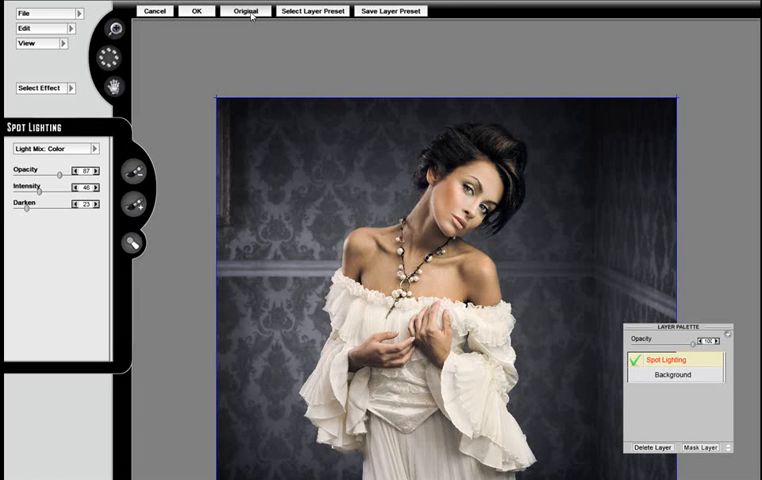
click(245, 11)
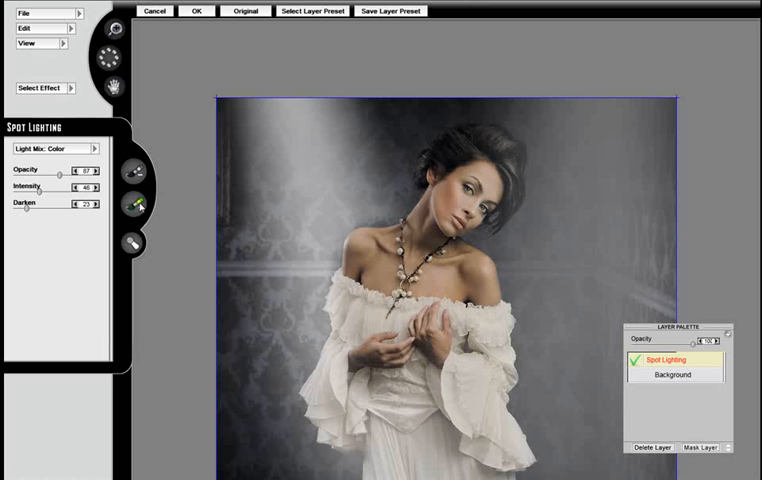
mouse_move(285, 210)
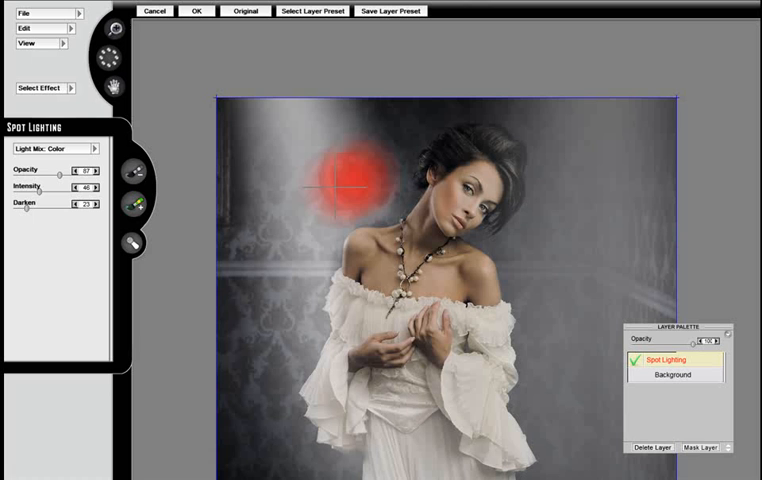
Brush away light left of the model's head, then hide the Spot Lighting layer
drag(330, 180, 360, 185)
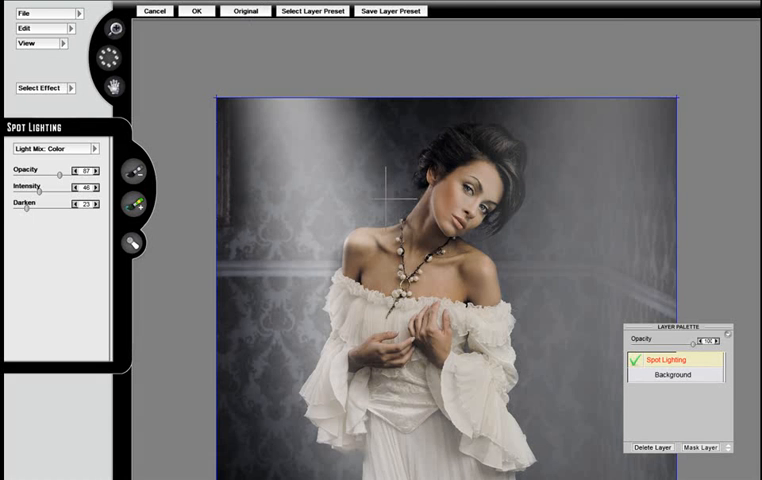
click(635, 360)
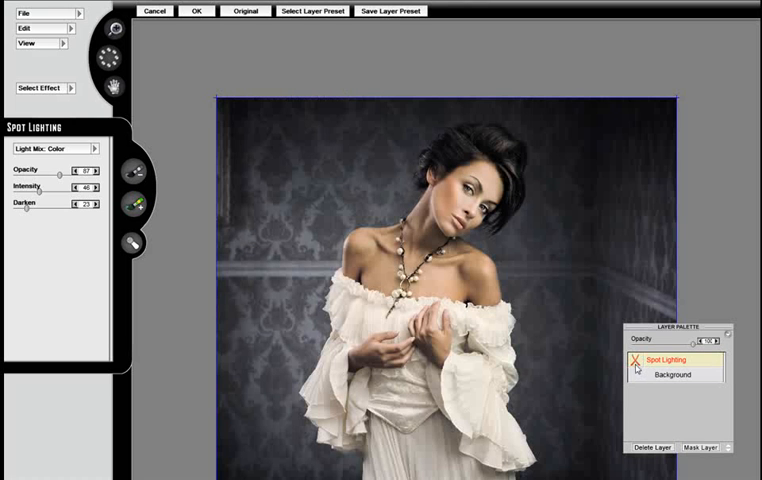
click(634, 362)
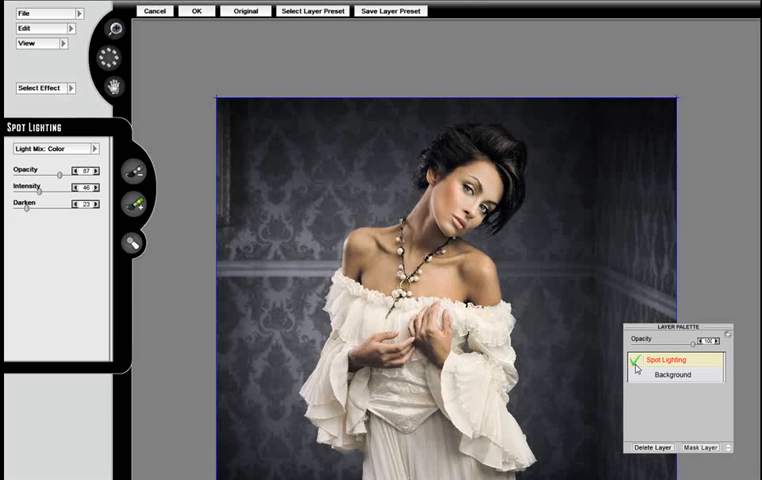